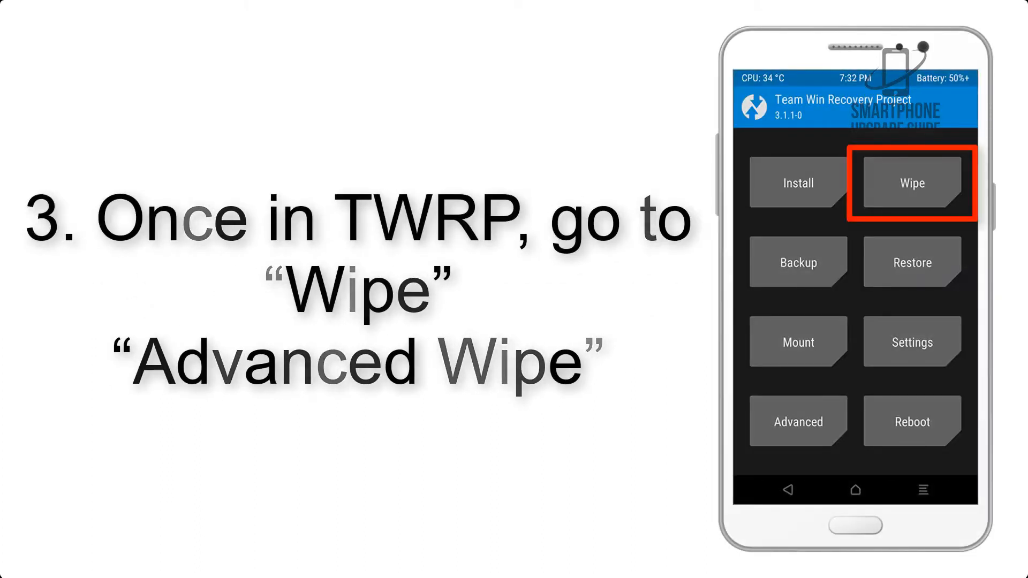
# Step: Browse Install to /sdcard/Download and select AOSP_ROM.zip for flashing
pyautogui.click(912, 183)
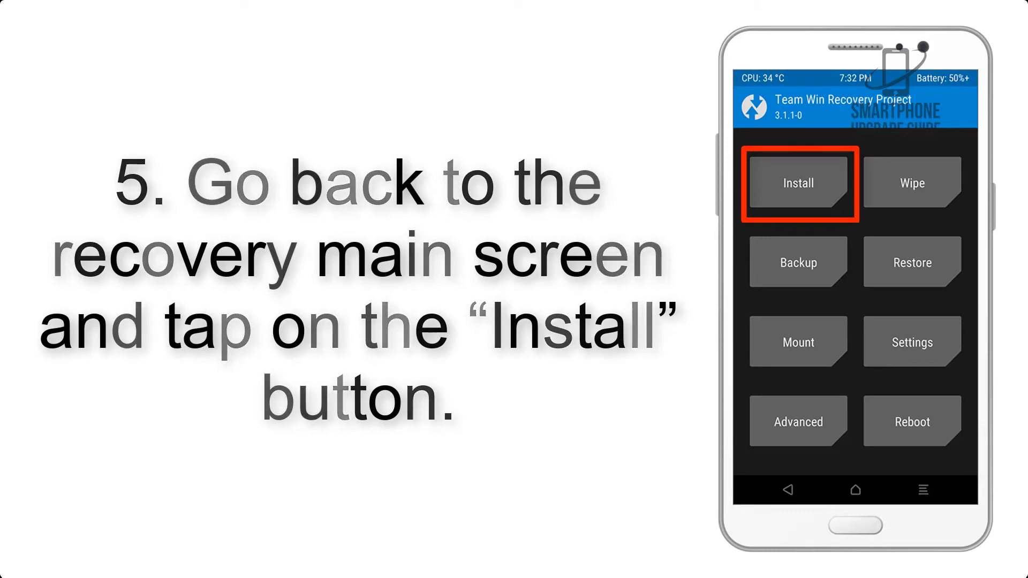
pyautogui.click(798, 184)
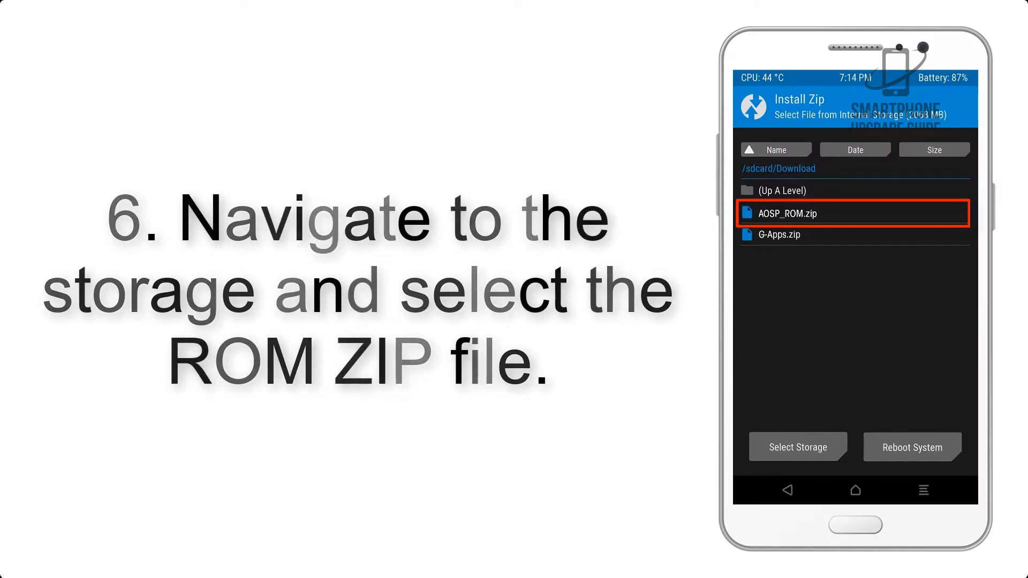
pyautogui.click(854, 213)
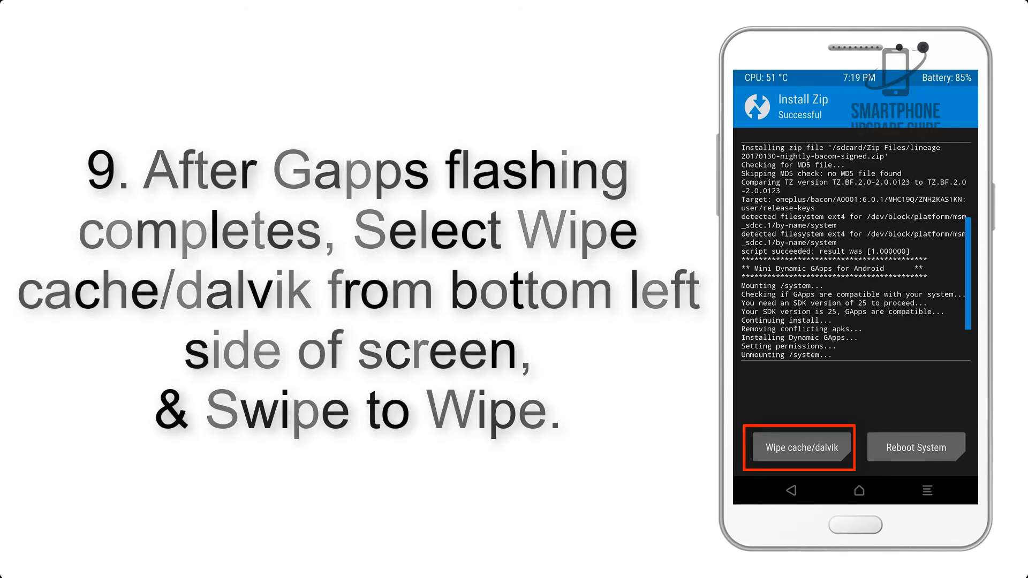
# Step: After GApps flashes, wipe cache/dalvik and reach Reboot System
pyautogui.click(915, 446)
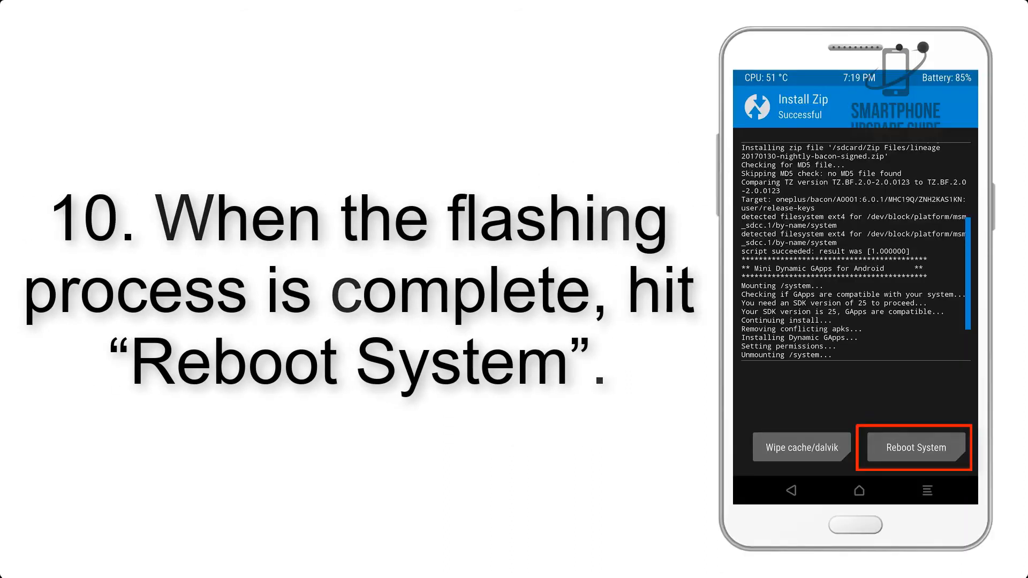